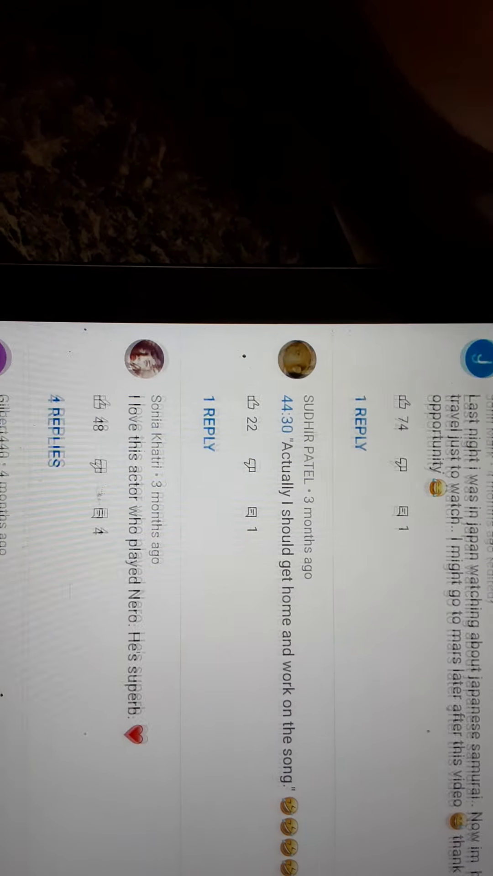
scroll(down, 3)
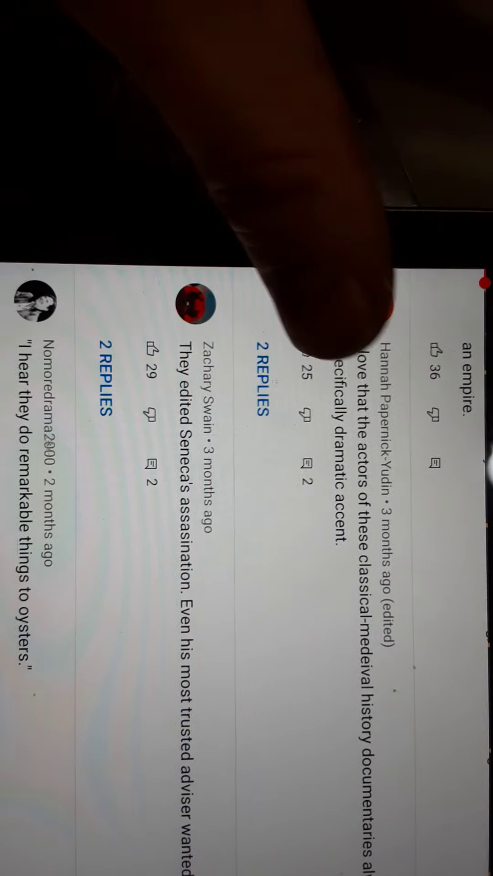
scroll(down, 3)
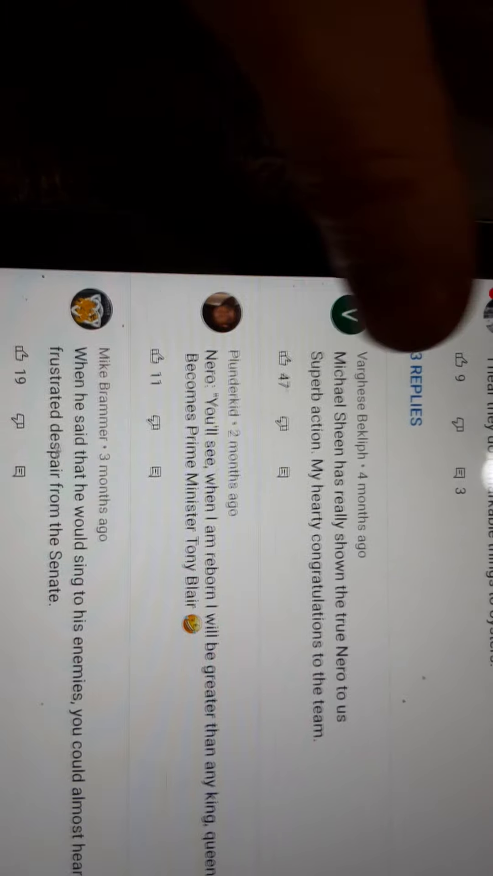